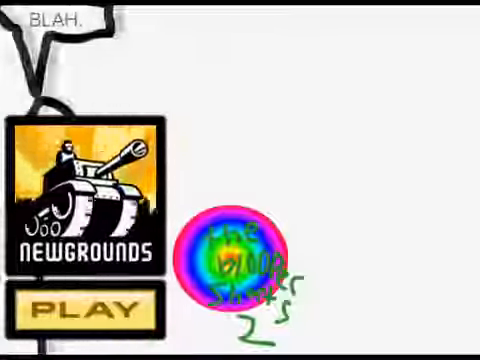
{"action": "left_click", "coordinate": [90, 304]}
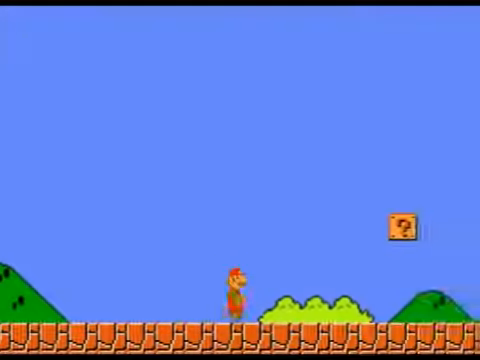
{"action": "key", "text": "Right"}
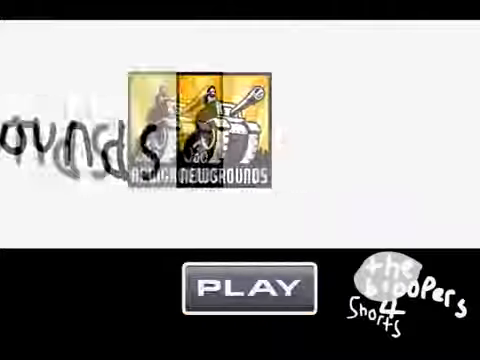
{"action": "left_click", "coordinate": [244, 288]}
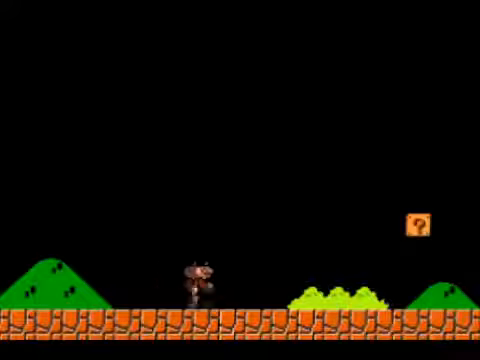